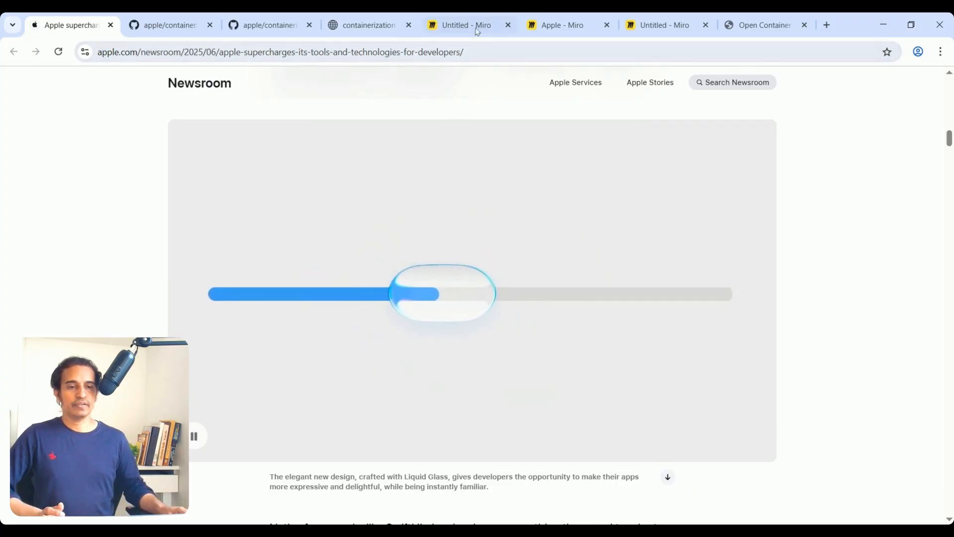
# Switch from the Apple Newsroom article to the untitled Miro board
pyautogui.click(465, 25)
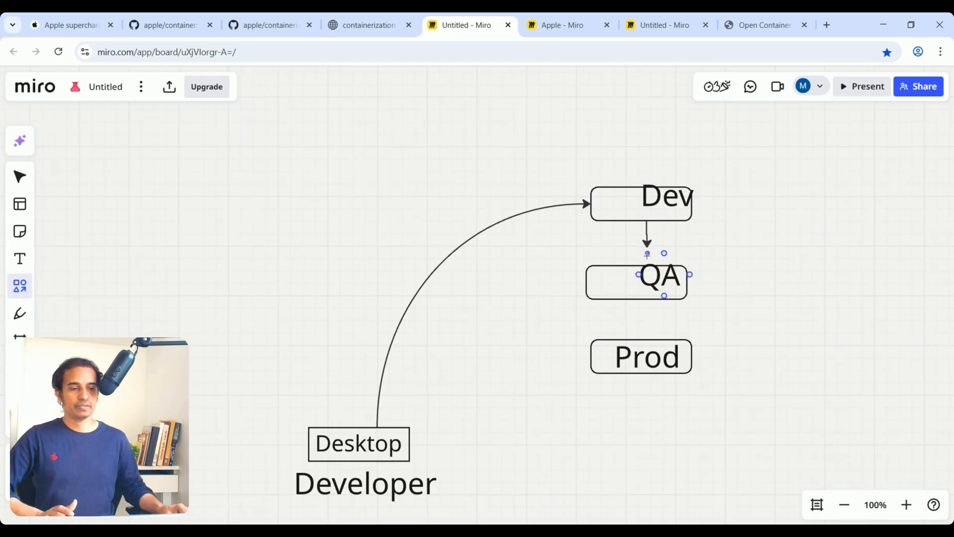
# Link Dev to QA and QA to Prod with elbow arrows, and run an arrow up from Prod
pyautogui.click(639, 356)
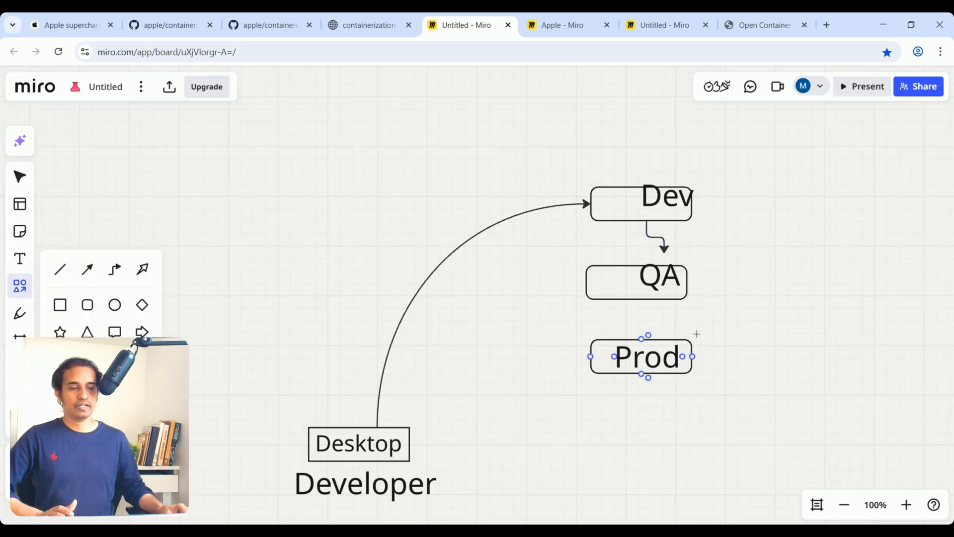
pyautogui.click(20, 177)
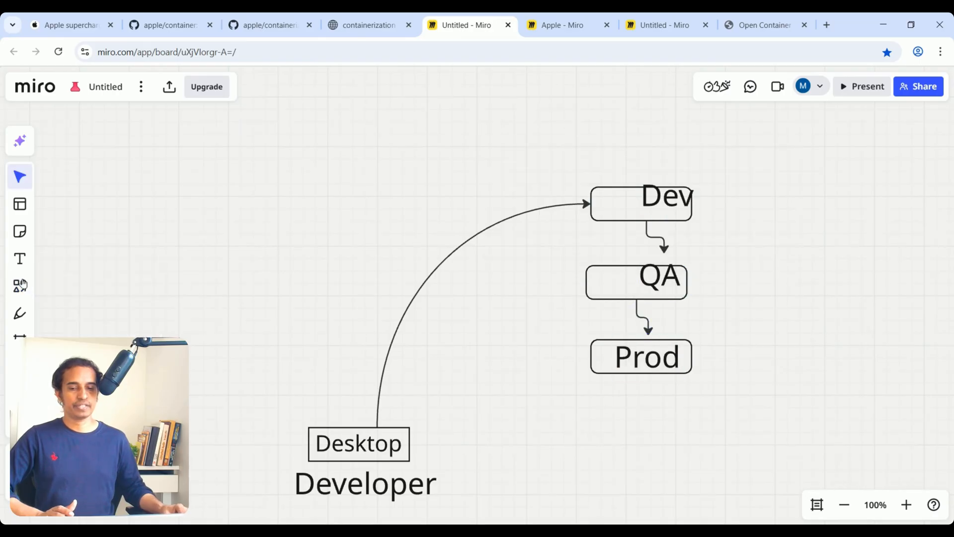
pyautogui.moveTo(691, 367); pyautogui.dragTo(814, 258)
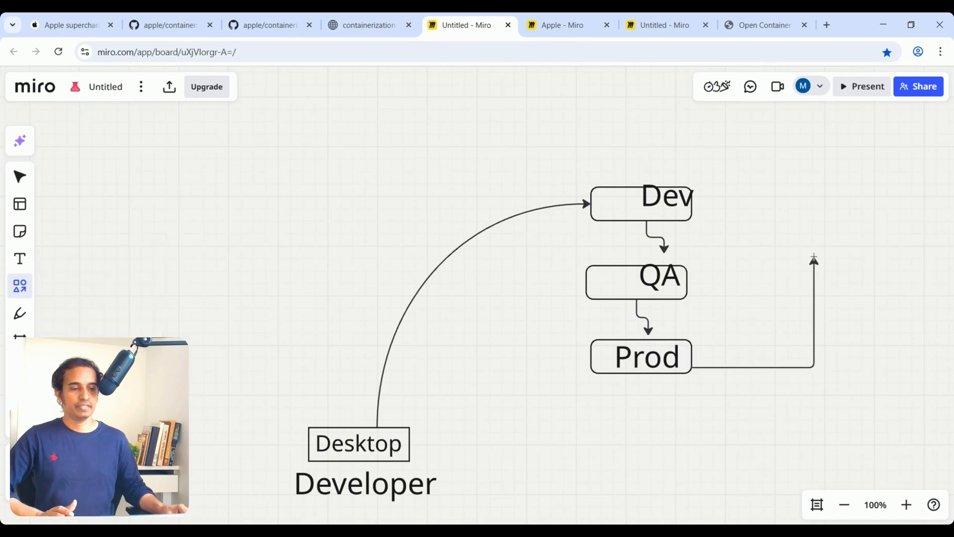
# Add a 'User' text label beside the arrow rising from Prod
pyautogui.click(814, 312)
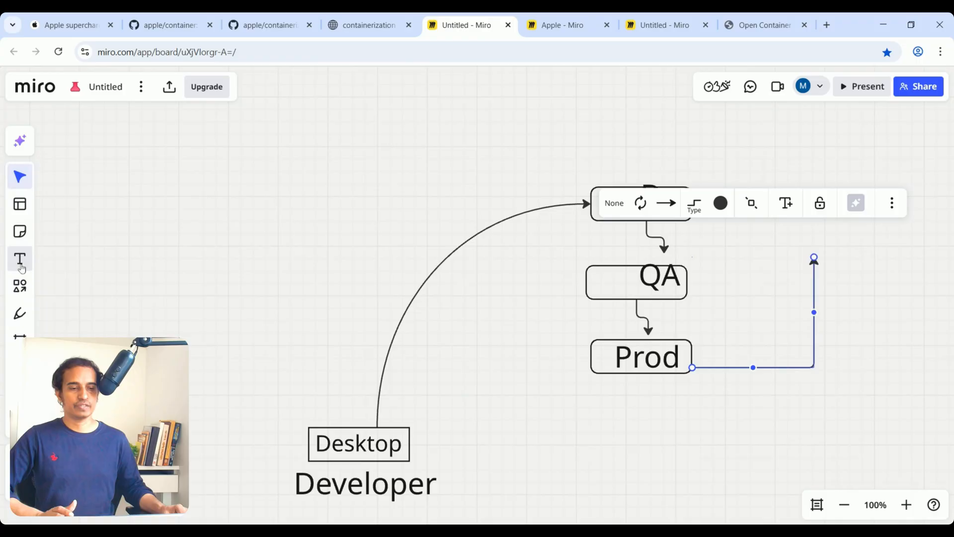
pyautogui.write('User')
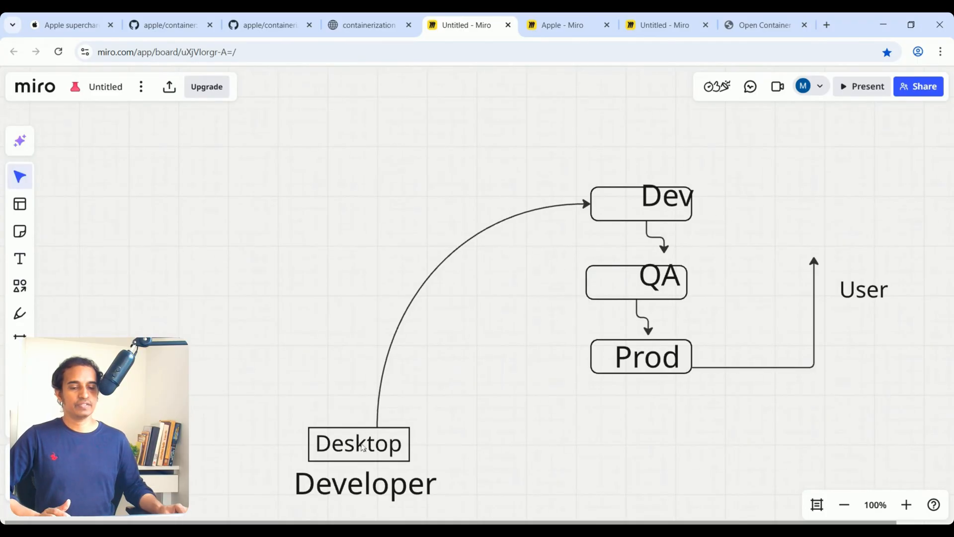
pyautogui.click(358, 443)
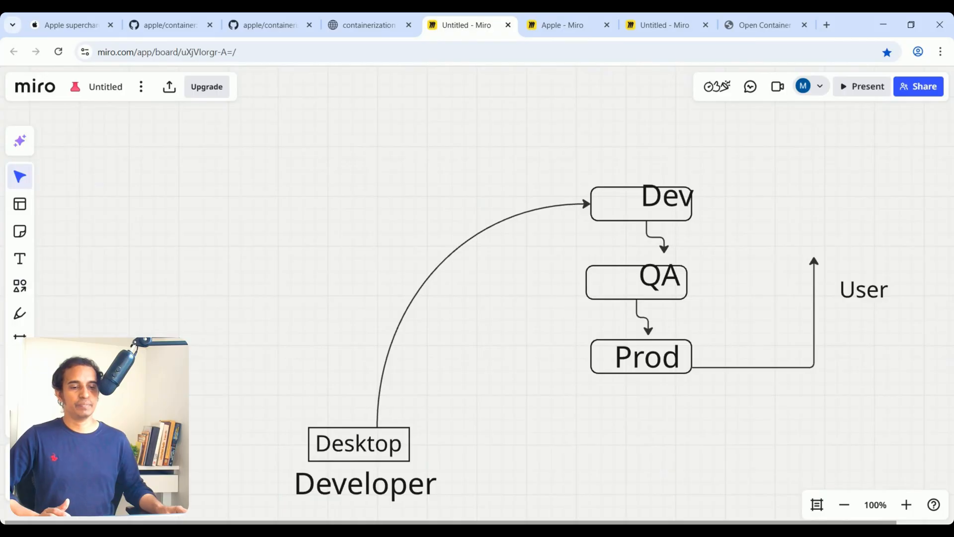
pyautogui.moveTo(400, 509)
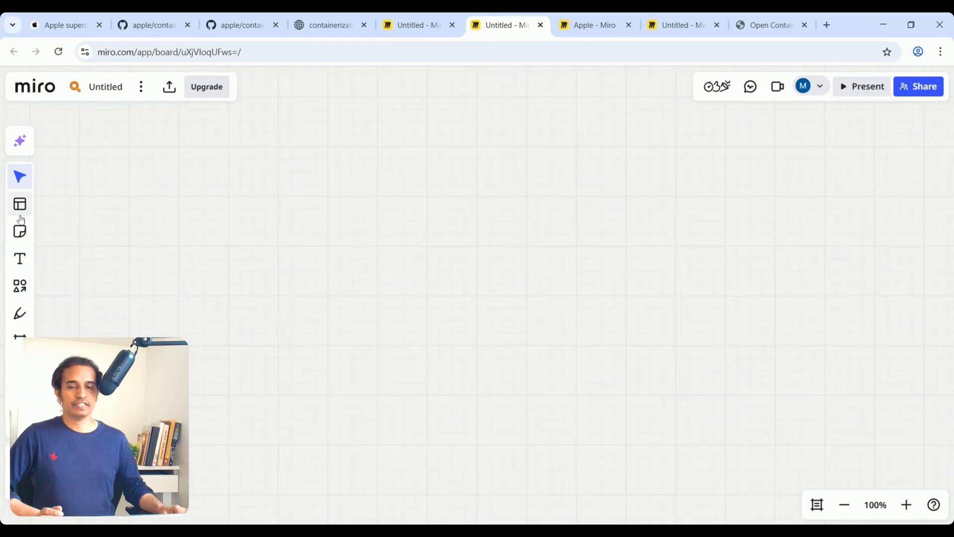
# Draw a wide Server box with a thin OS layer box above it
pyautogui.click(19, 286)
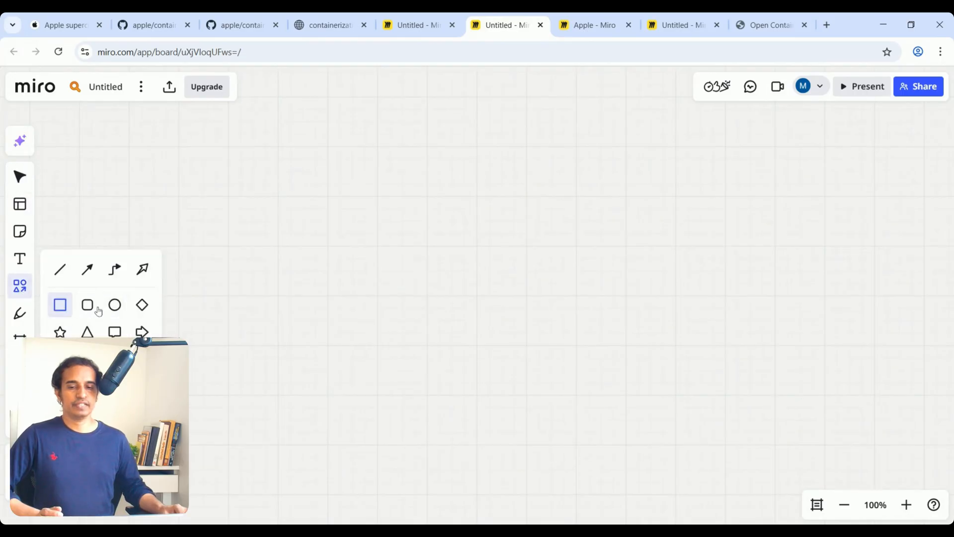
pyautogui.moveTo(243, 375); pyautogui.dragTo(370, 382)
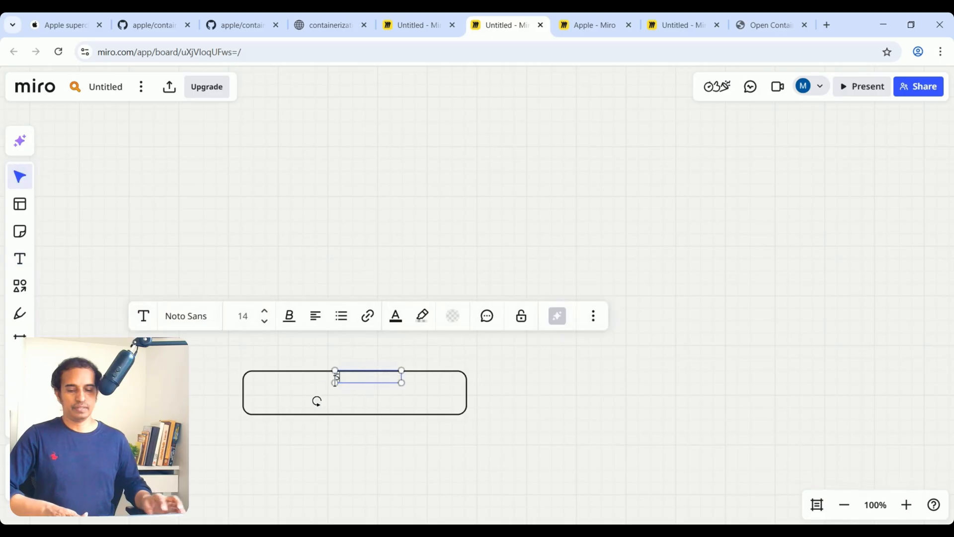
pyautogui.write('Server')
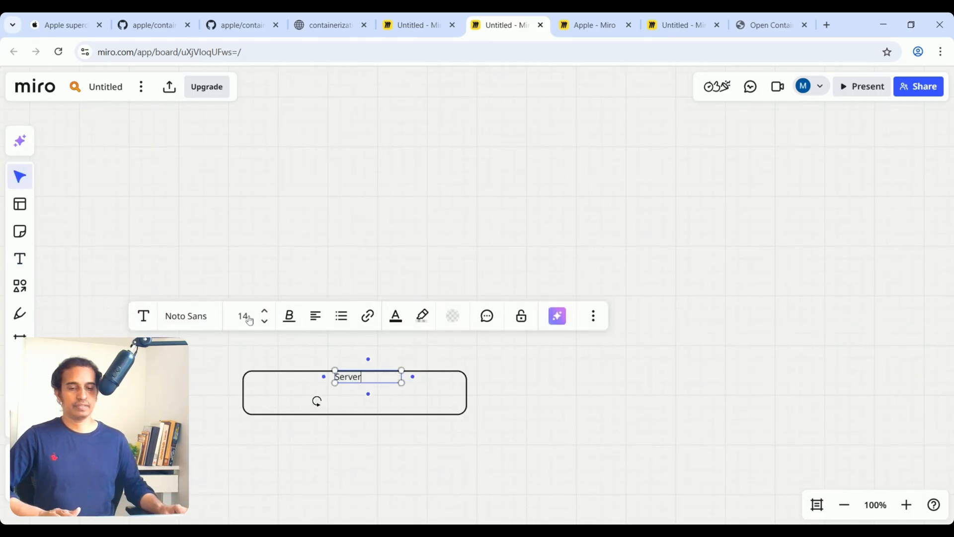
pyautogui.click(243, 316)
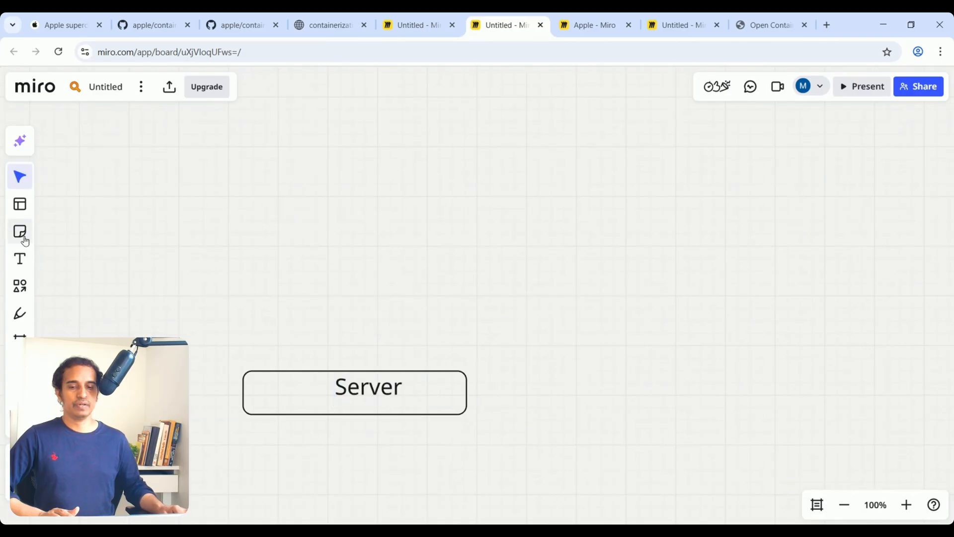
pyautogui.click(20, 285)
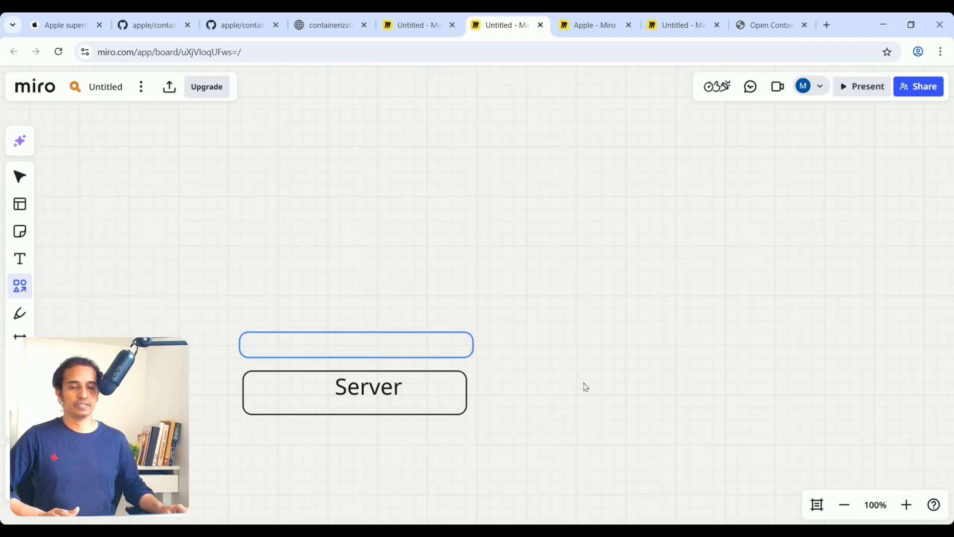
pyautogui.write('OS')
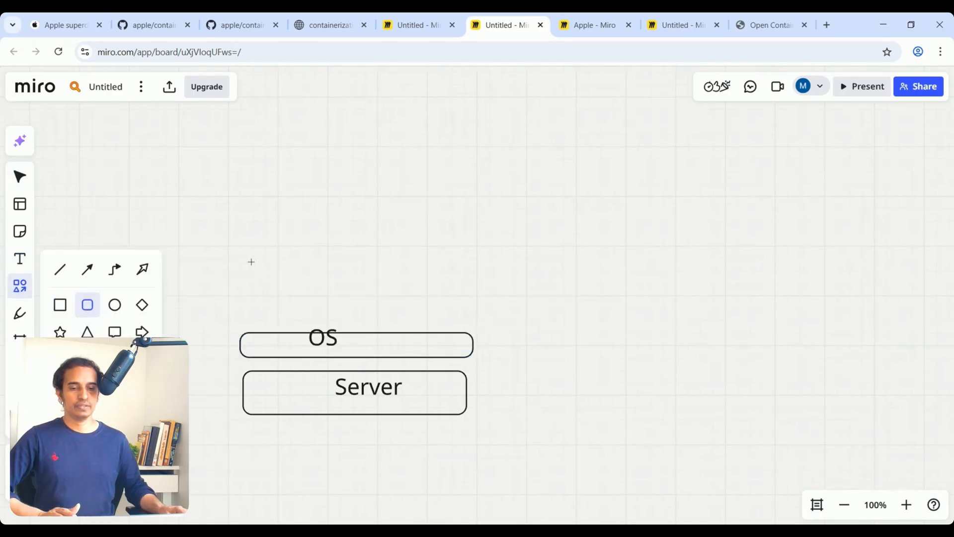
# Add a small App box above the OS layer to complete the left stack
pyautogui.moveTo(251, 261); pyautogui.dragTo(327, 310)
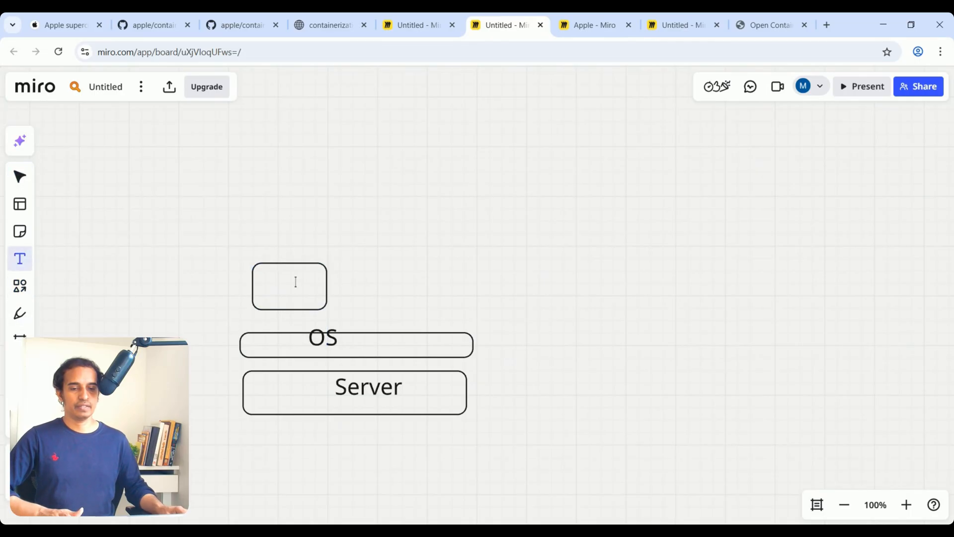
pyautogui.write('A')
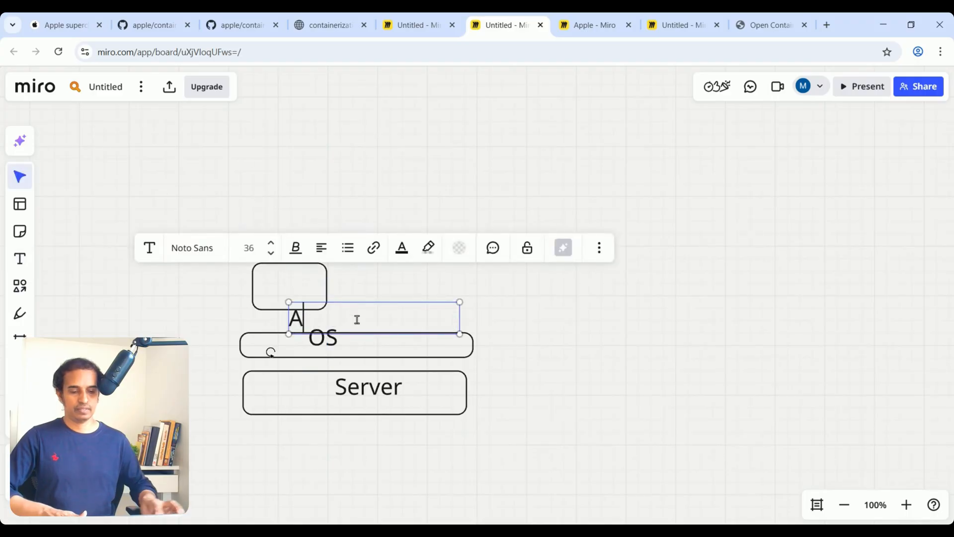
pyautogui.write('pp')
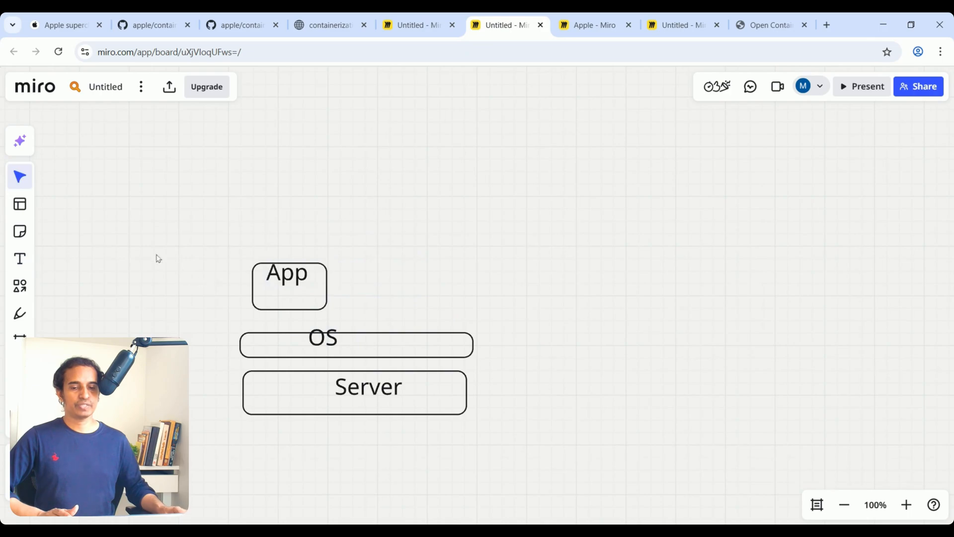
pyautogui.click(20, 285)
pyautogui.write('Server')
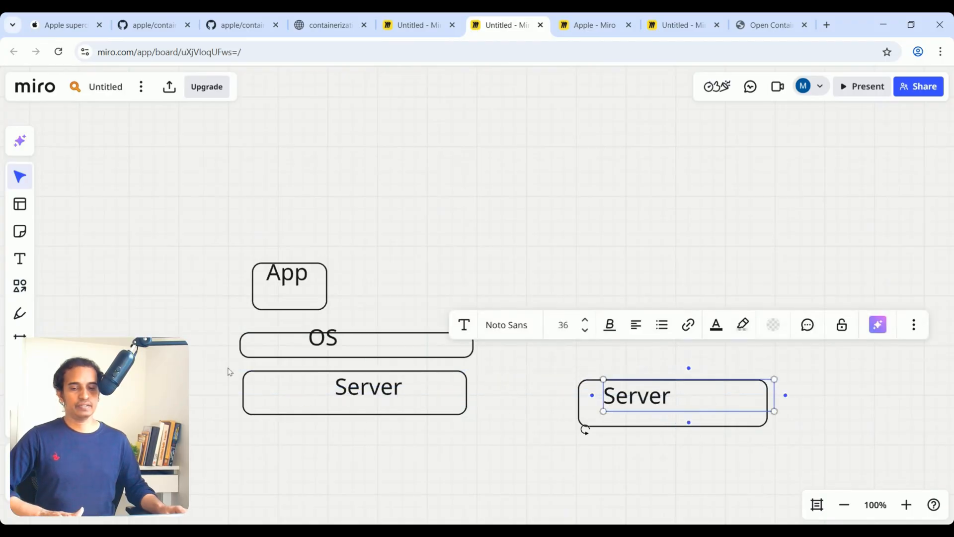
# Start the second stack with a Hypervisor layer box above the right Server
pyautogui.click(20, 286)
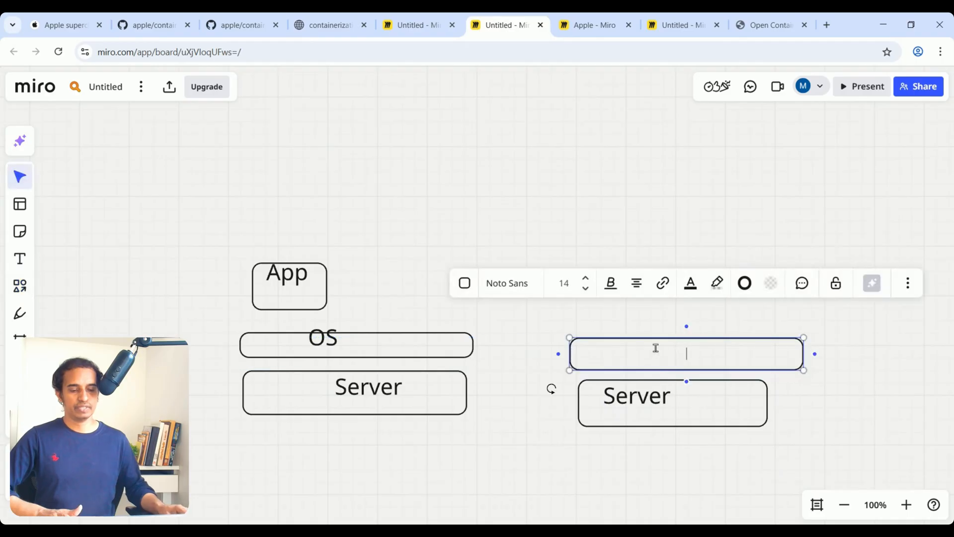
pyautogui.write('HYpervisor')
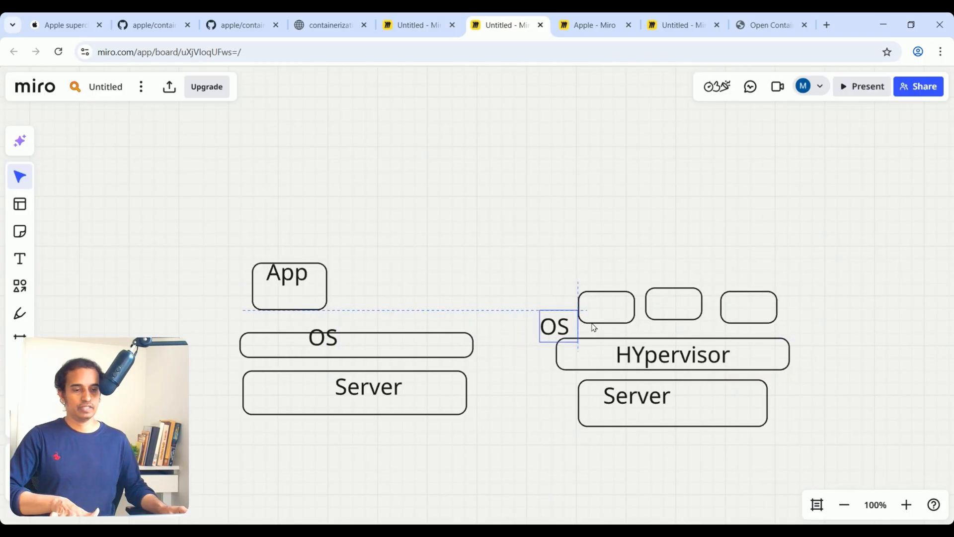
# Place OS and App labels on the hypervisor stack and add a 'Datacenter' arrow beneath both diagrams
pyautogui.moveTo(553, 327); pyautogui.dragTo(615, 309)
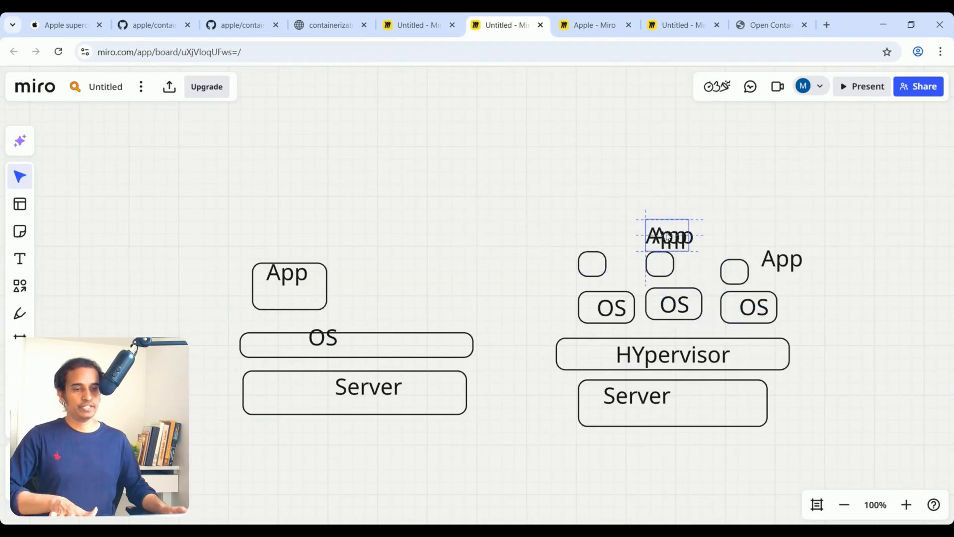
pyautogui.moveTo(669, 235); pyautogui.dragTo(584, 235)
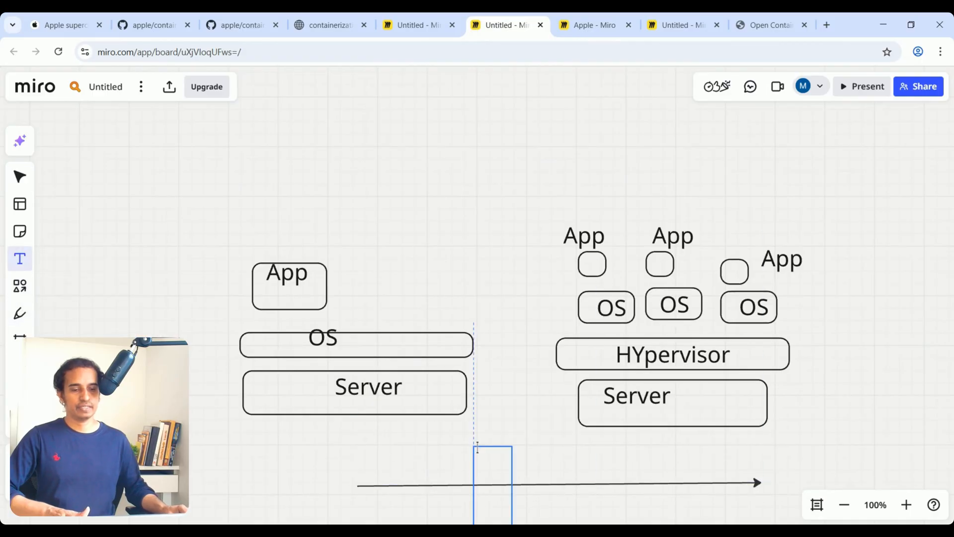
pyautogui.write('Datac')
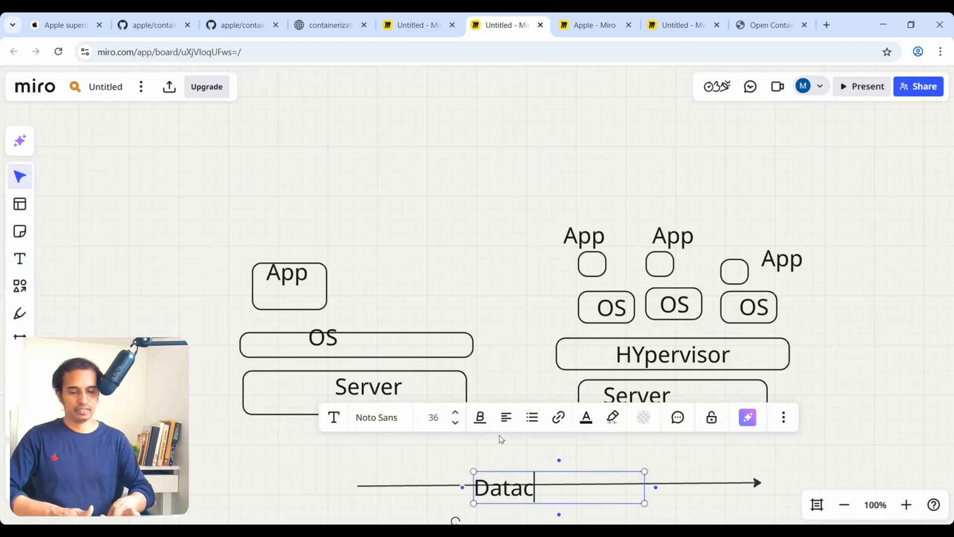
pyautogui.write('enter')
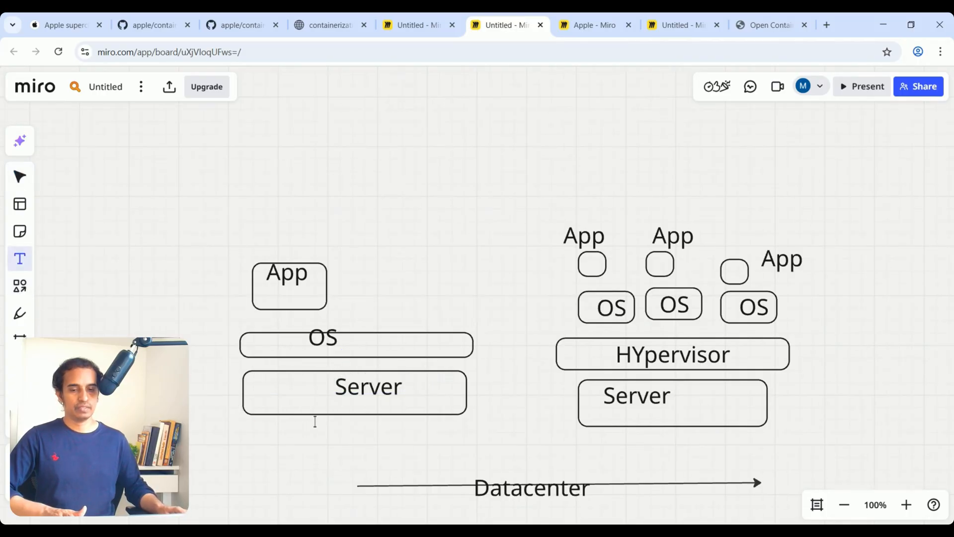
# Label the left stack 'Onprem' and the right stack 'Virtulization'
pyautogui.write('Inp')
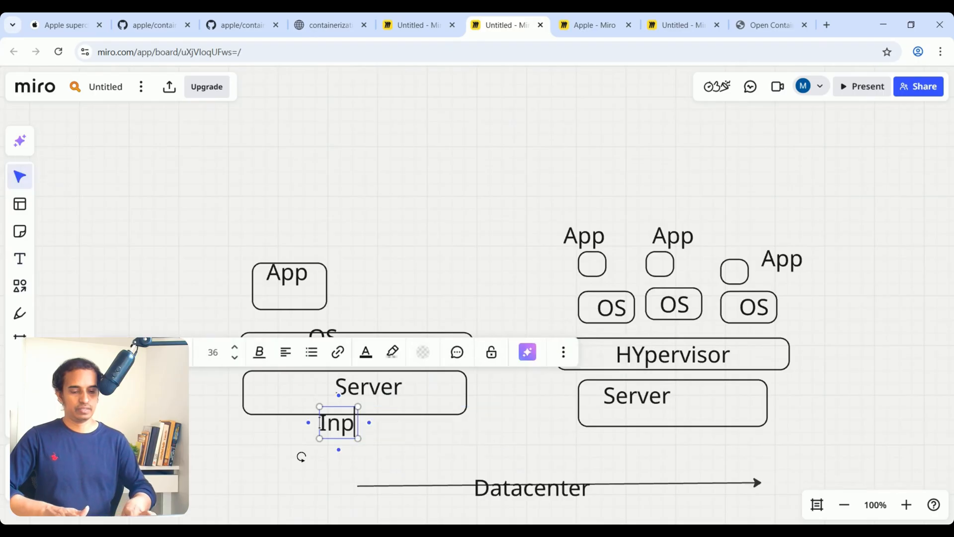
pyautogui.press('Backspace')
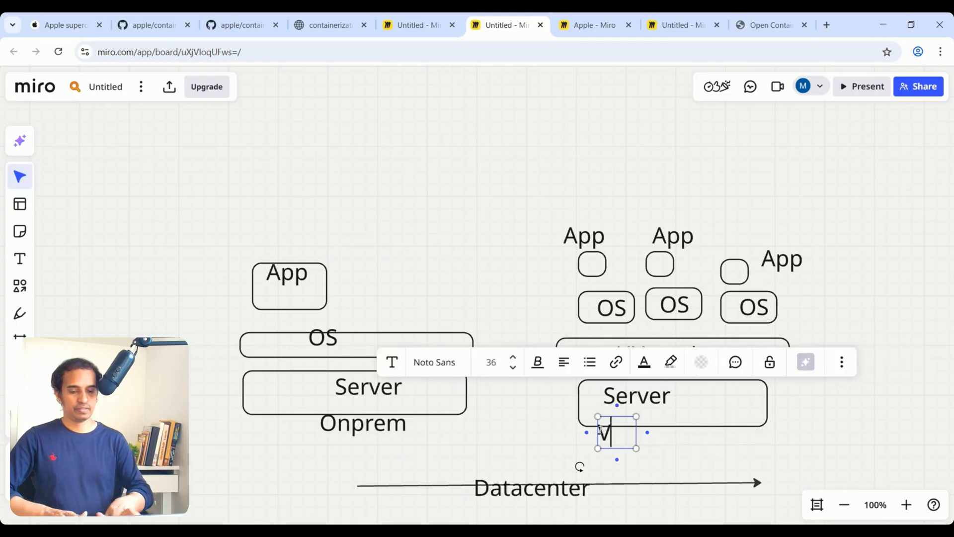
pyautogui.write('Virtula')
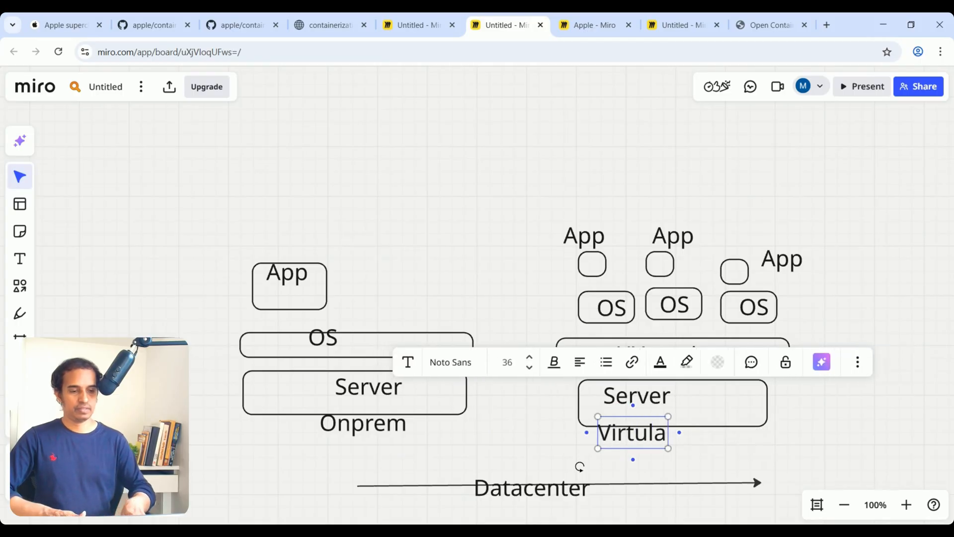
pyautogui.write('ization')
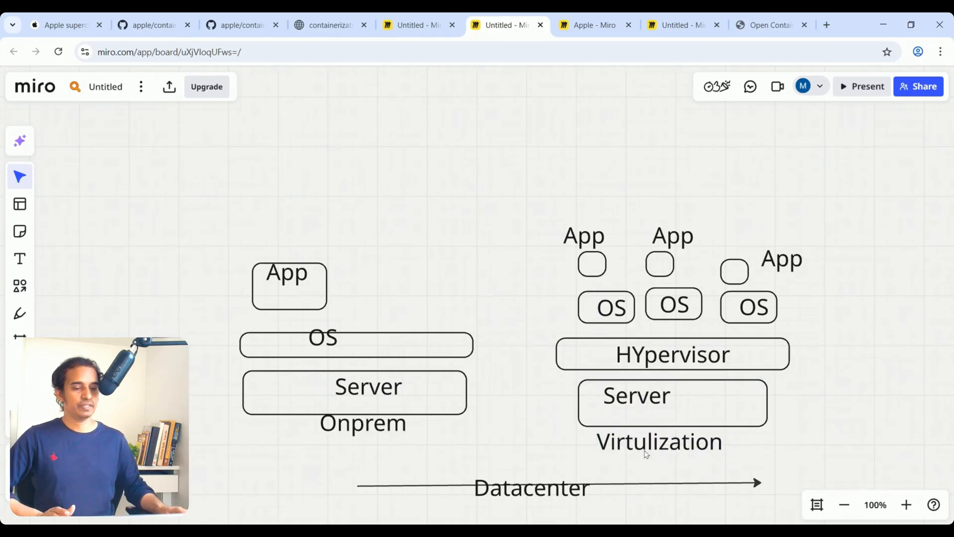
pyautogui.doubleClick(658, 441)
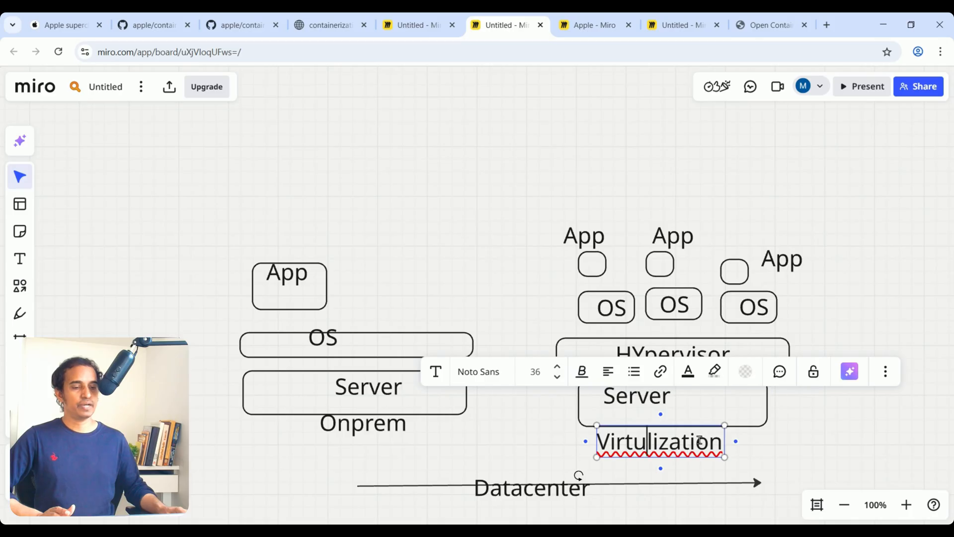
pyautogui.click(755, 425)
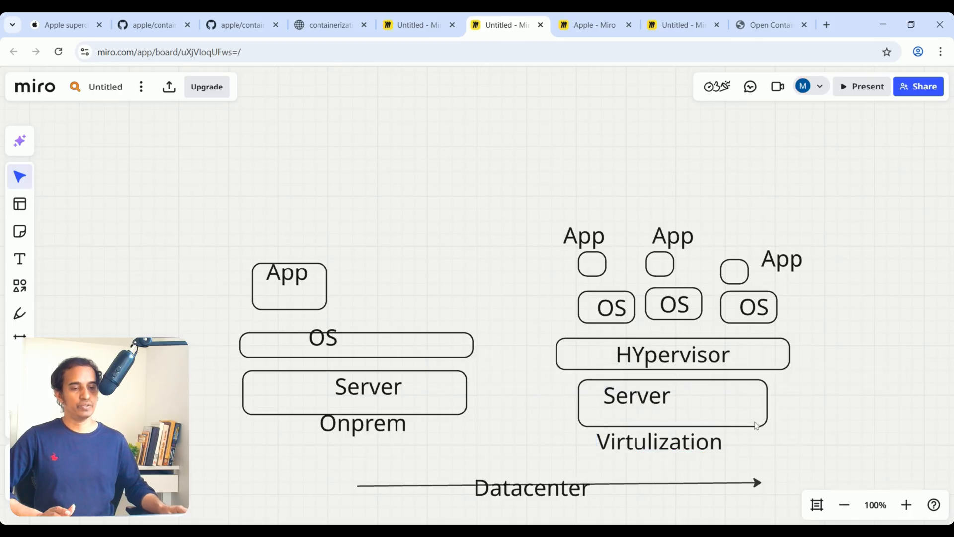
# Switch to the Miro board titled Apple with the container diagrams
pyautogui.click(593, 25)
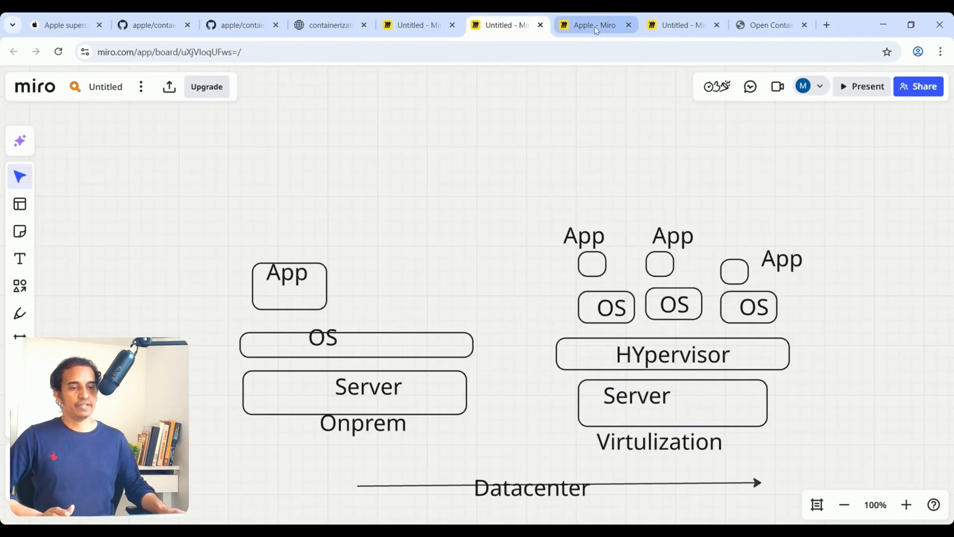
pyautogui.click(593, 25)
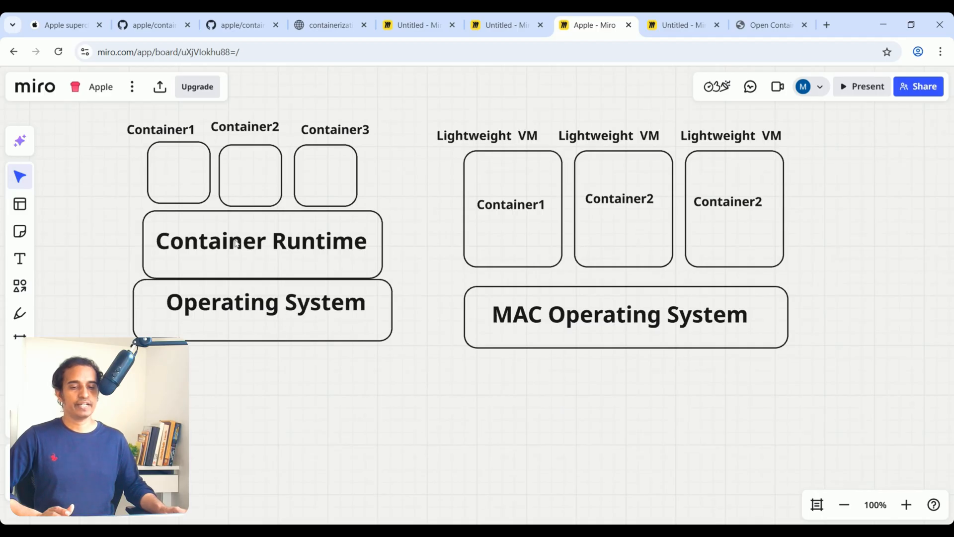
pyautogui.moveTo(301, 244)
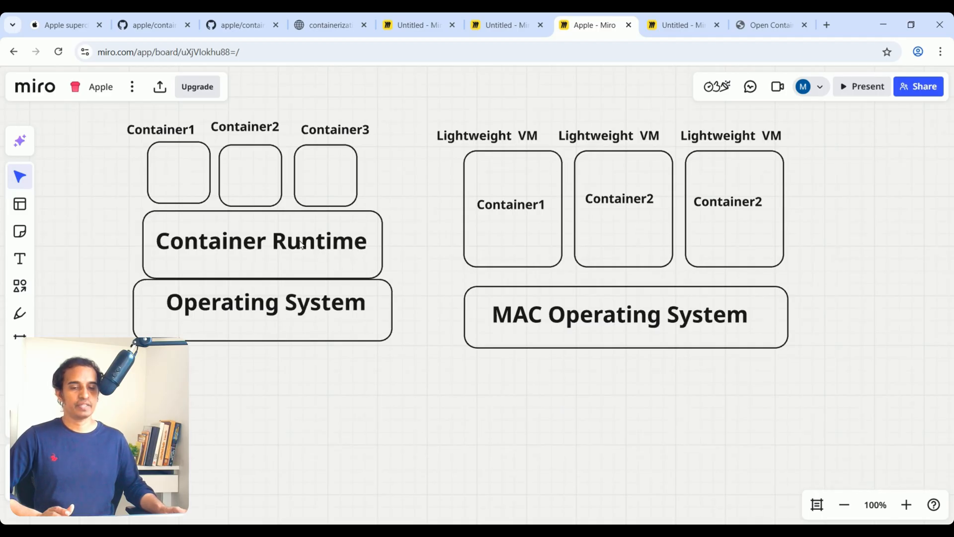
pyautogui.moveTo(298, 245)
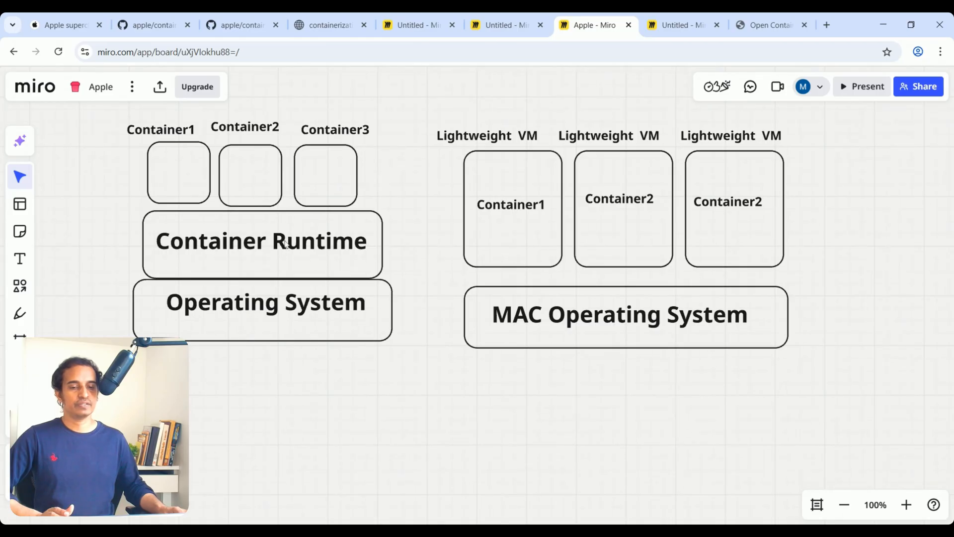
pyautogui.moveTo(249, 251)
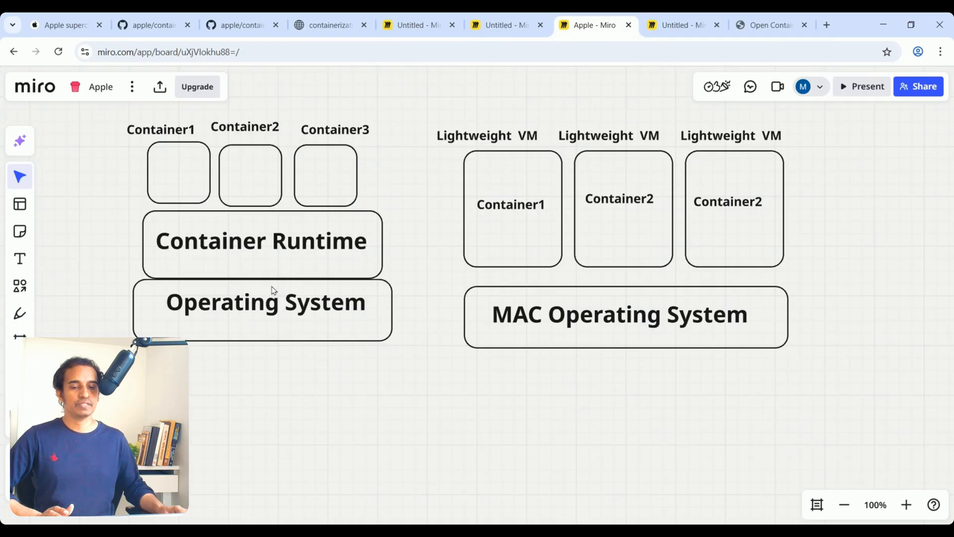
pyautogui.moveTo(179, 170)
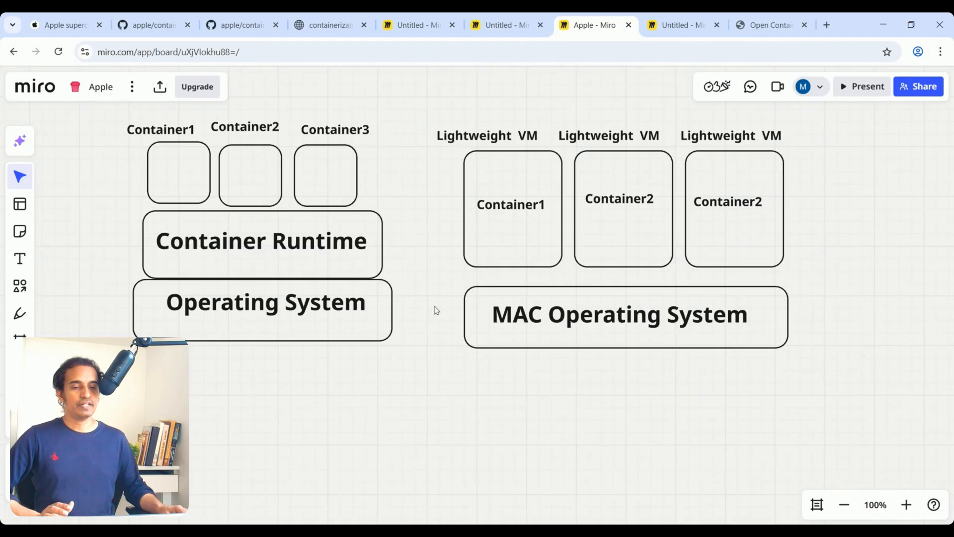
pyautogui.moveTo(630, 289)
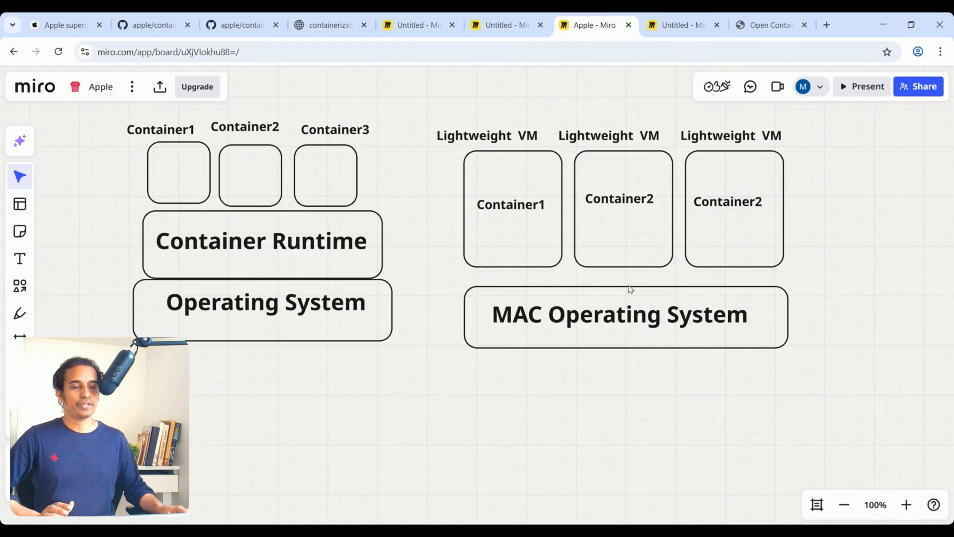
pyautogui.moveTo(492, 150)
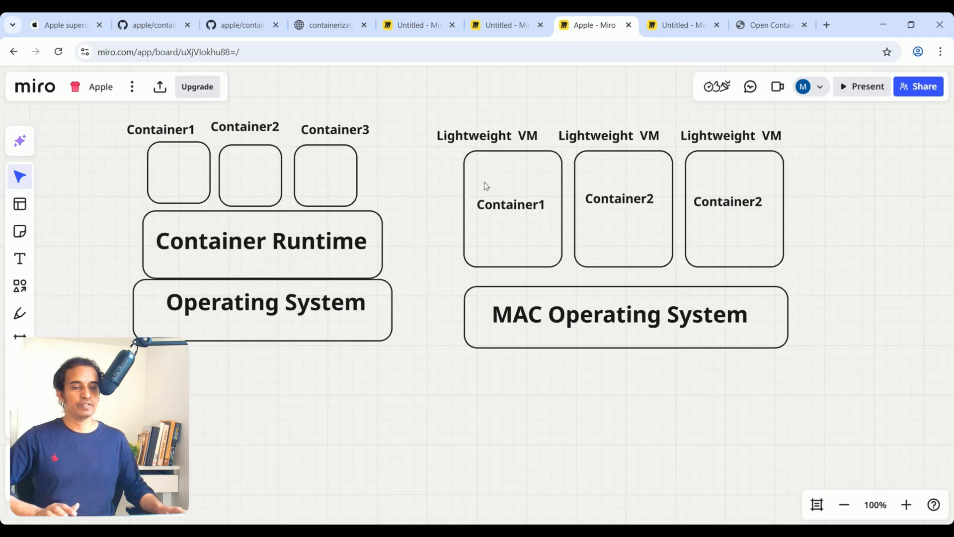
pyautogui.moveTo(490, 163)
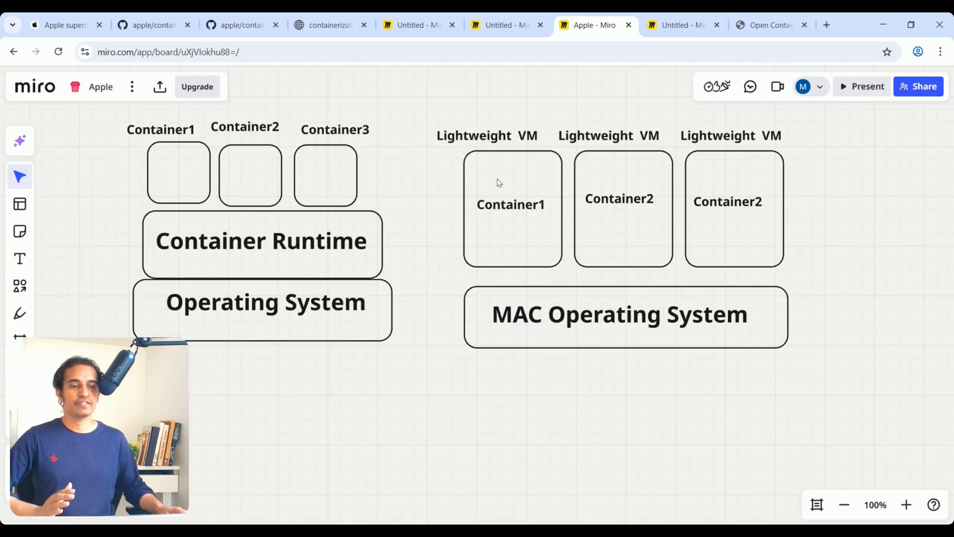
pyautogui.moveTo(521, 189)
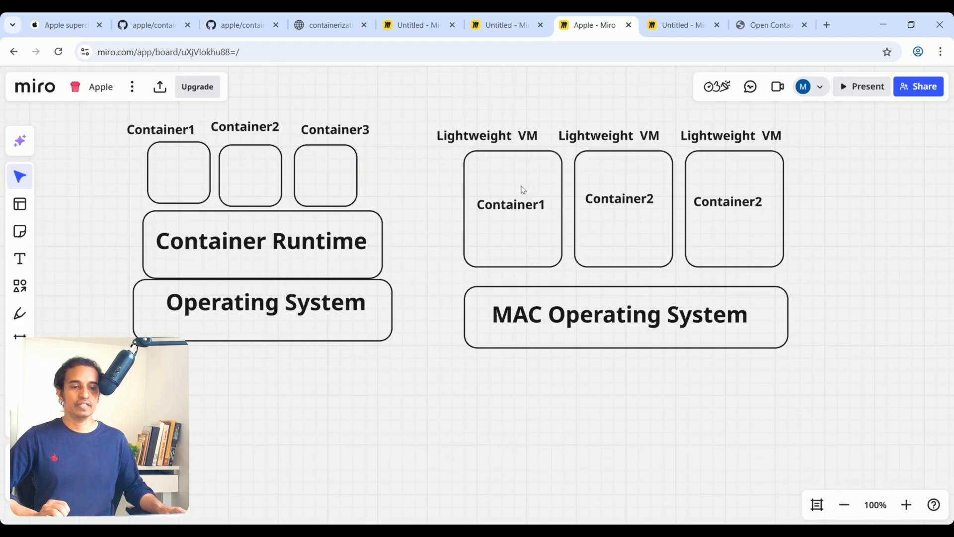
pyautogui.doubleClick(727, 202)
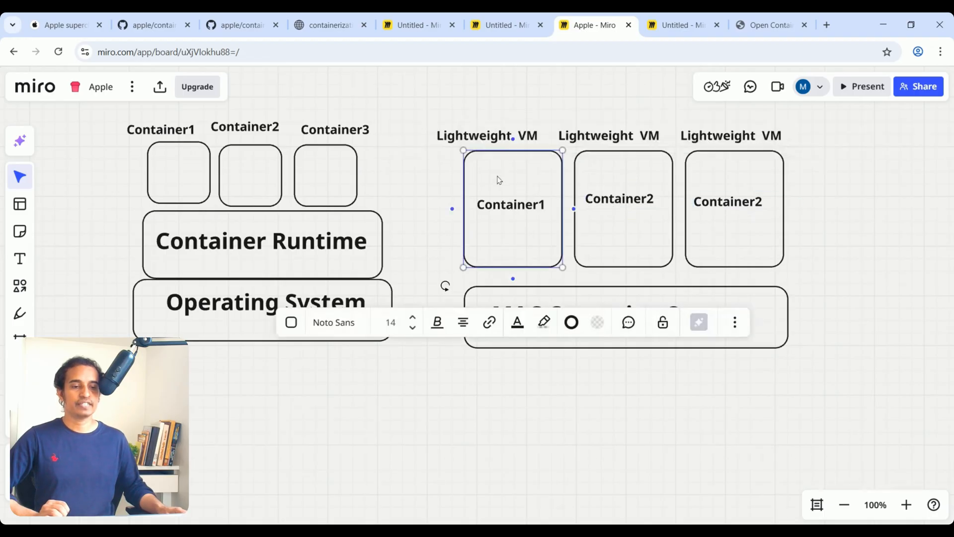
pyautogui.moveTo(498, 146)
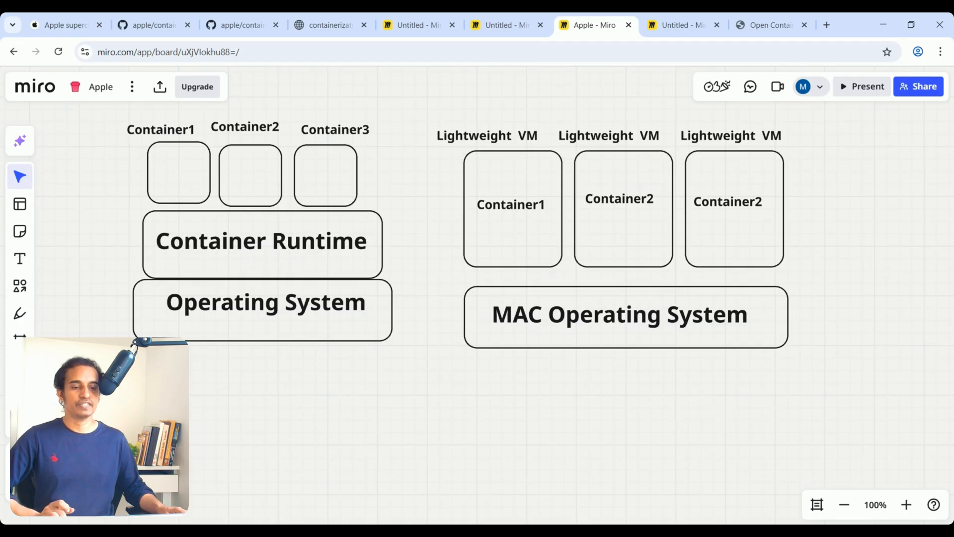
pyautogui.moveTo(784, 274)
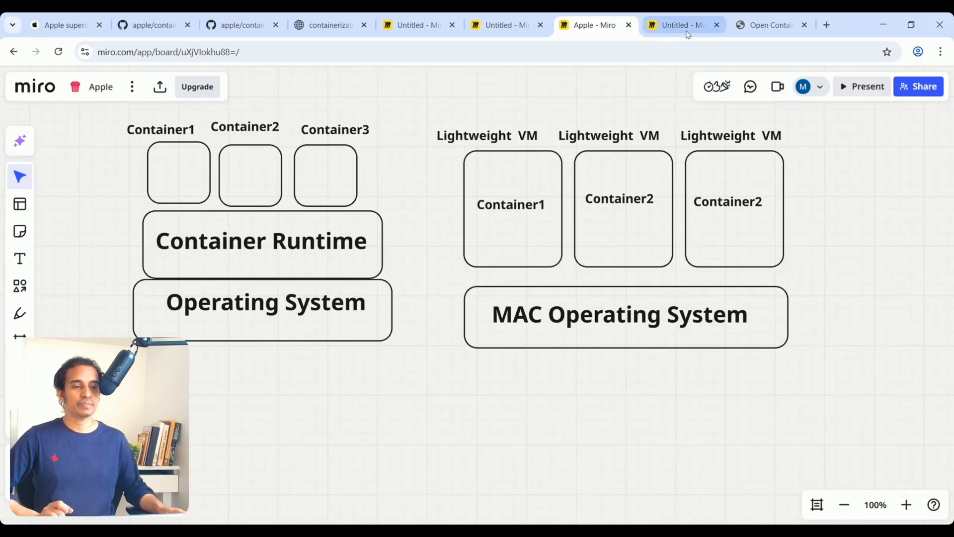
# Switch to the Miro board with the VMInit responsibilities diagram
pyautogui.click(681, 24)
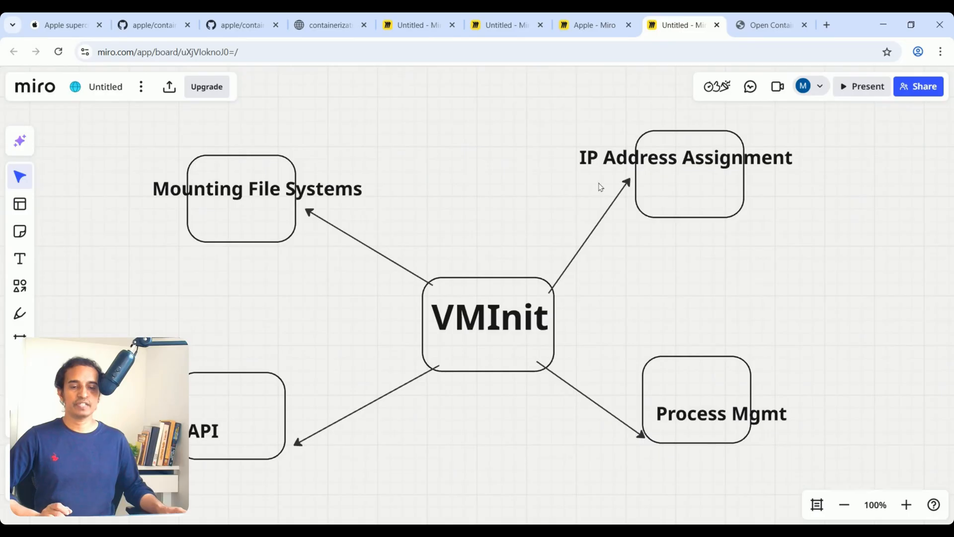
pyautogui.moveTo(238, 395)
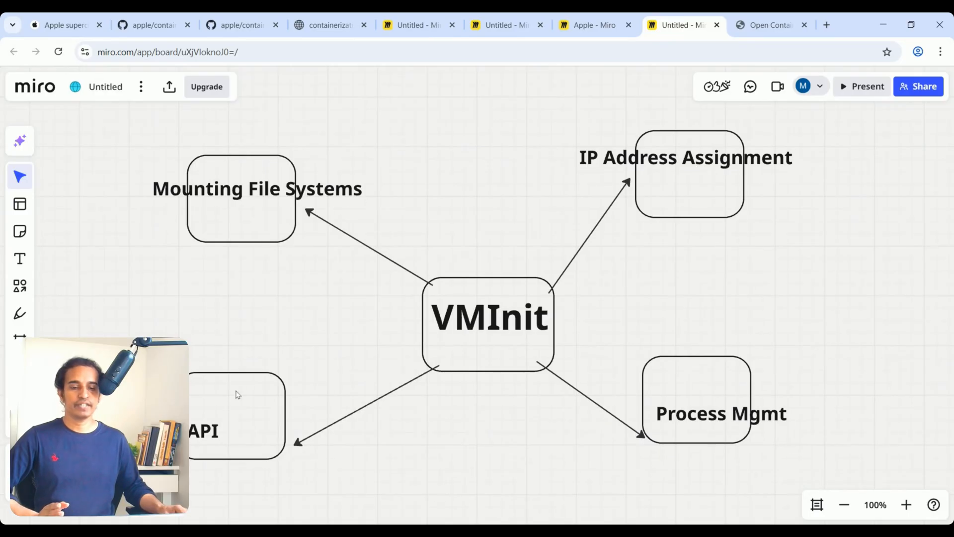
pyautogui.moveTo(714, 430)
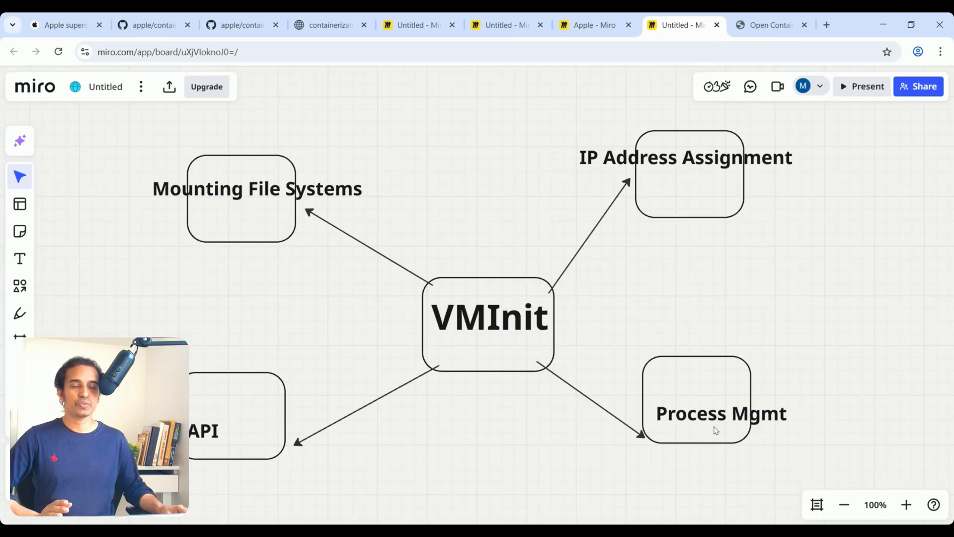
pyautogui.moveTo(481, 332)
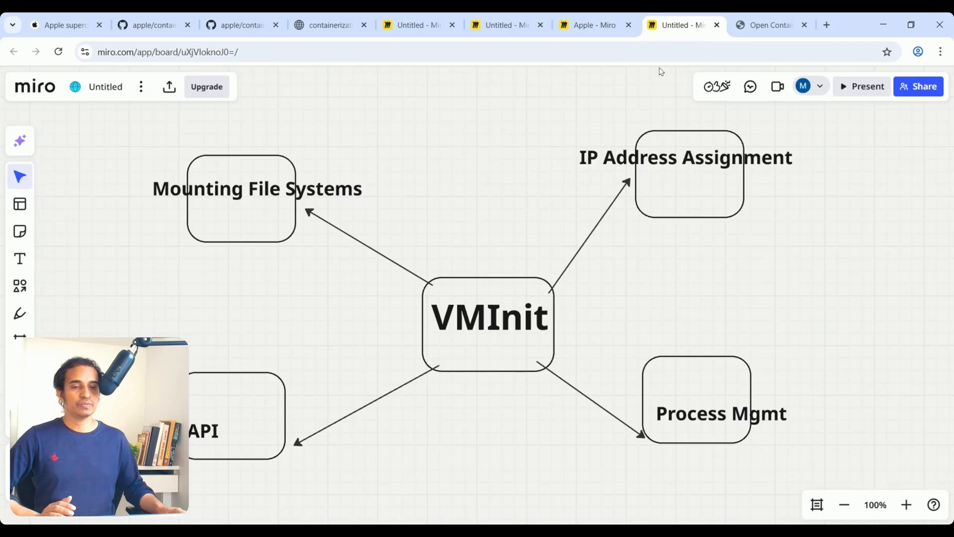
pyautogui.moveTo(771, 25)
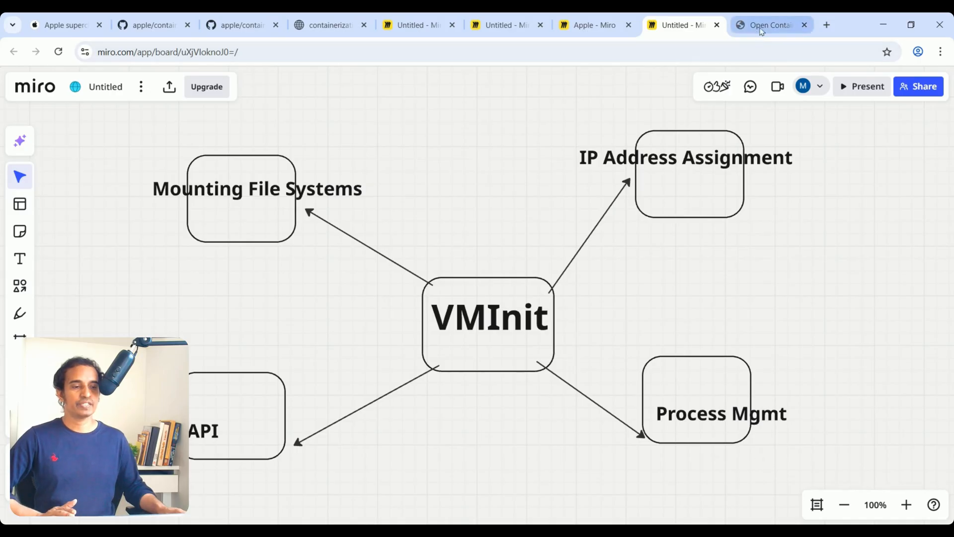
# Bring up the Open Container Initiative homepage at opencontainers.org
pyautogui.click(771, 24)
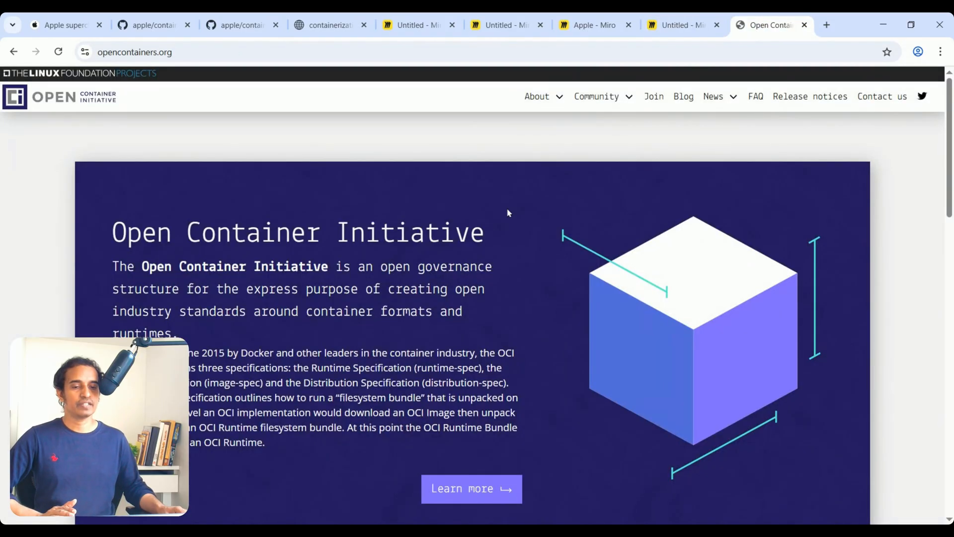
pyautogui.moveTo(354, 264)
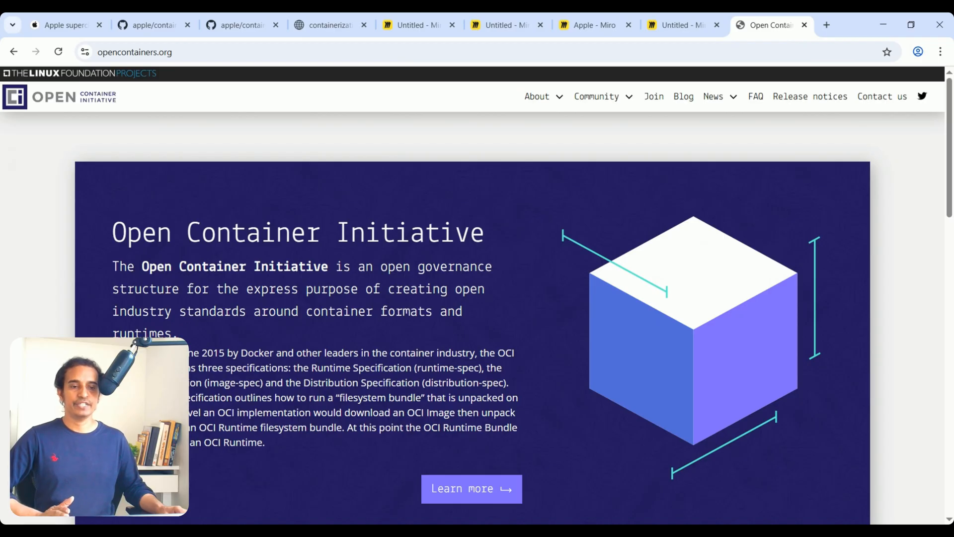
# Return to the Apple Miro comparison board, then move to the Apple Newsroom announcement
pyautogui.click(595, 25)
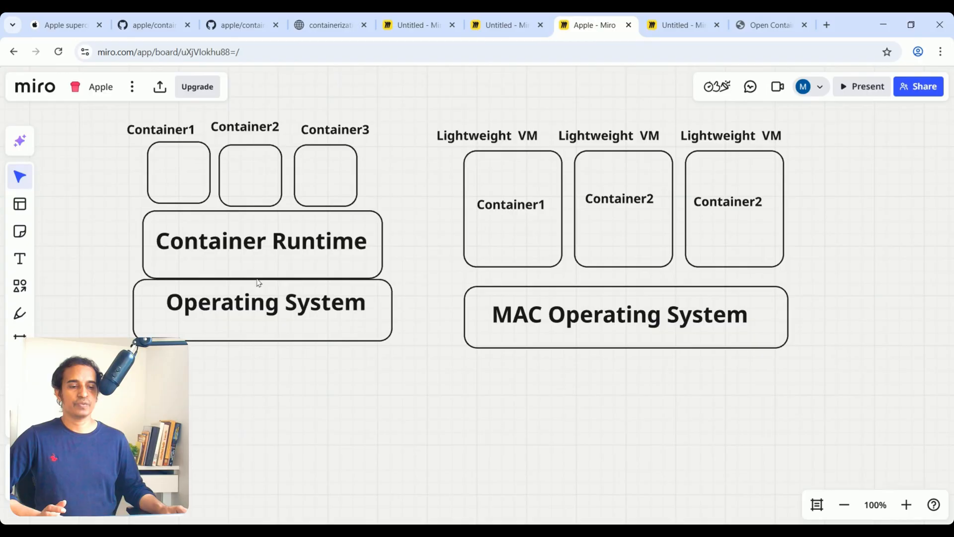
pyautogui.moveTo(315, 295)
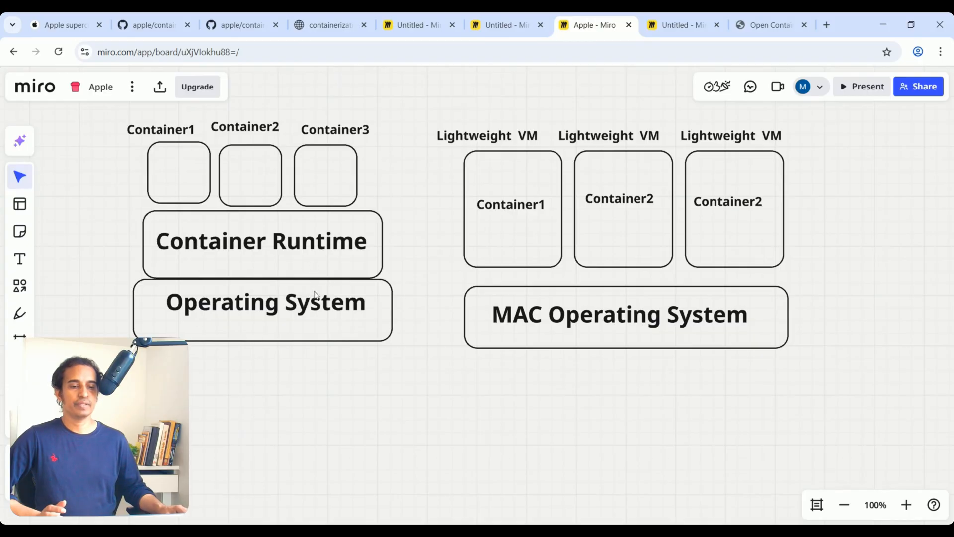
pyautogui.moveTo(520, 148)
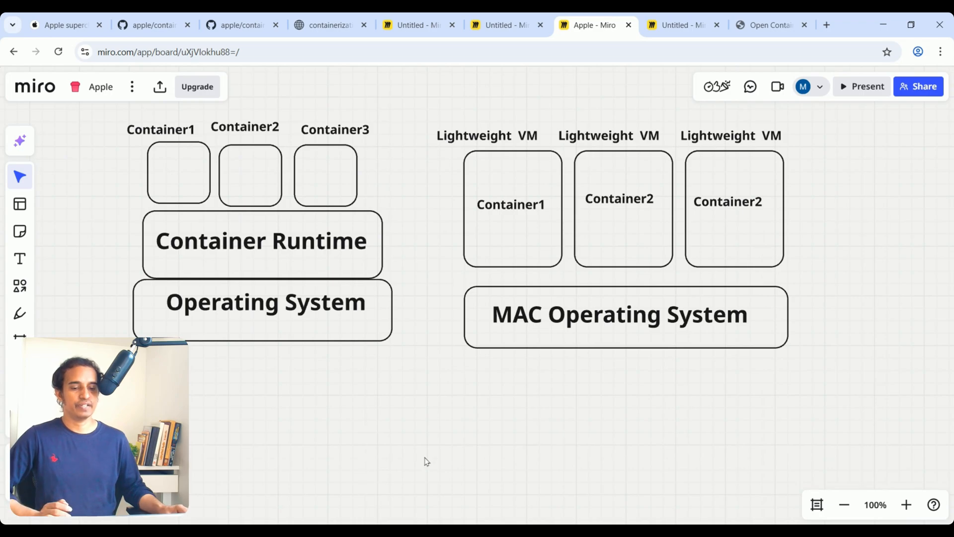
pyautogui.click(60, 24)
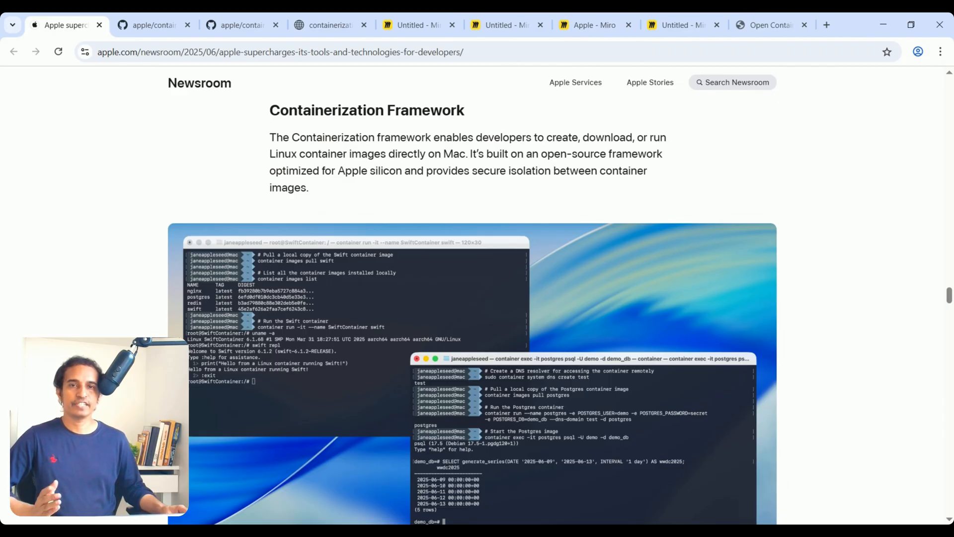
# Return from the announcement to the Apple Miro comparison board
pyautogui.click(594, 25)
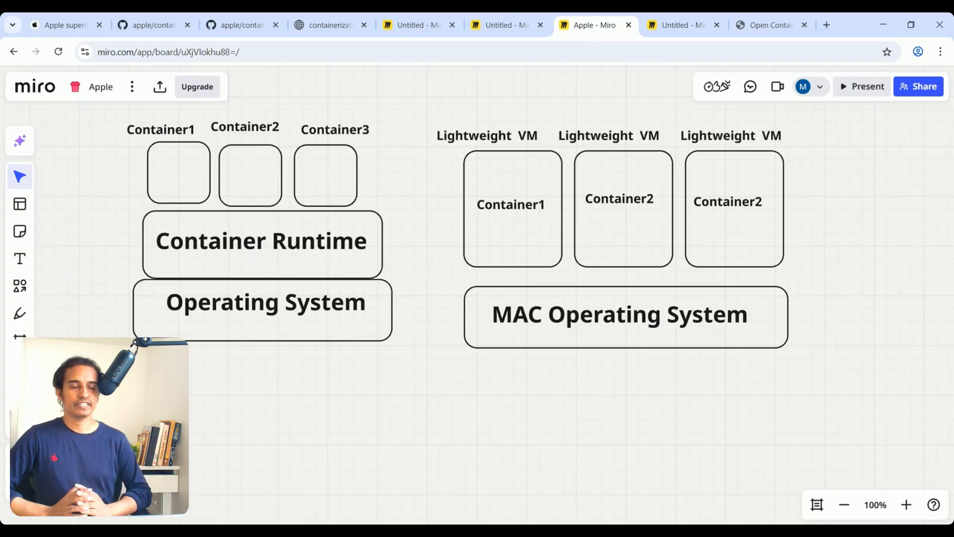
pyautogui.moveTo(338, 419)
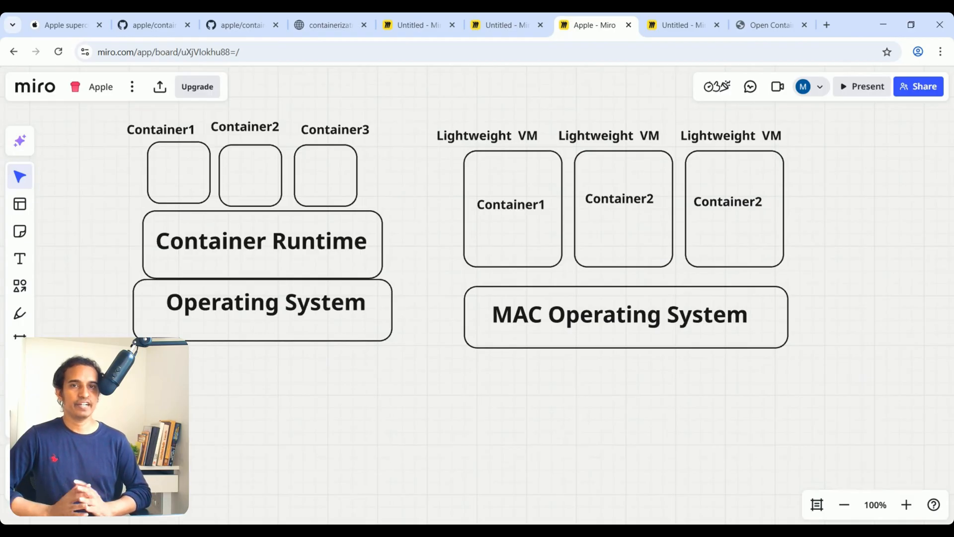
# Revisit the Newsroom announcement, then step through apple/container and apple/containerization to the containerization documentation
pyautogui.click(60, 25)
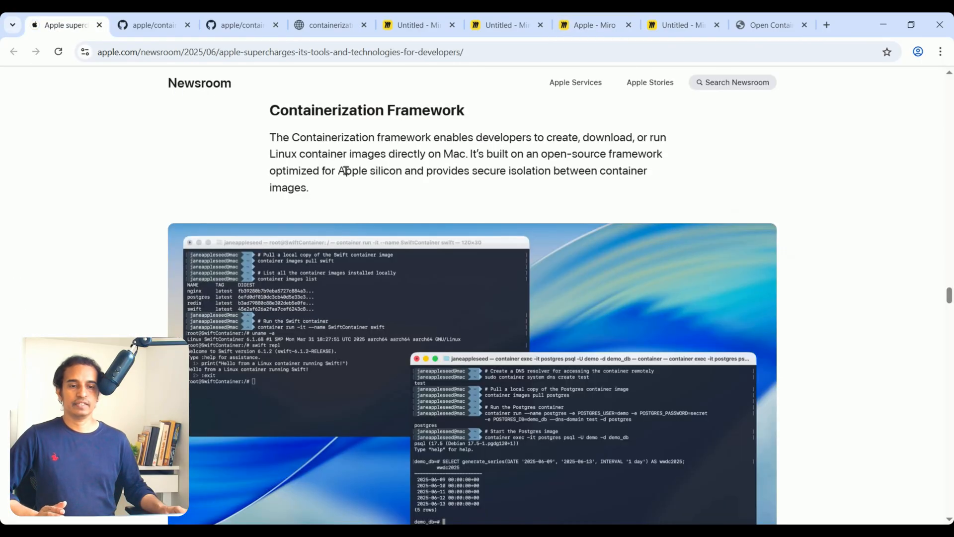
pyautogui.moveTo(338, 144)
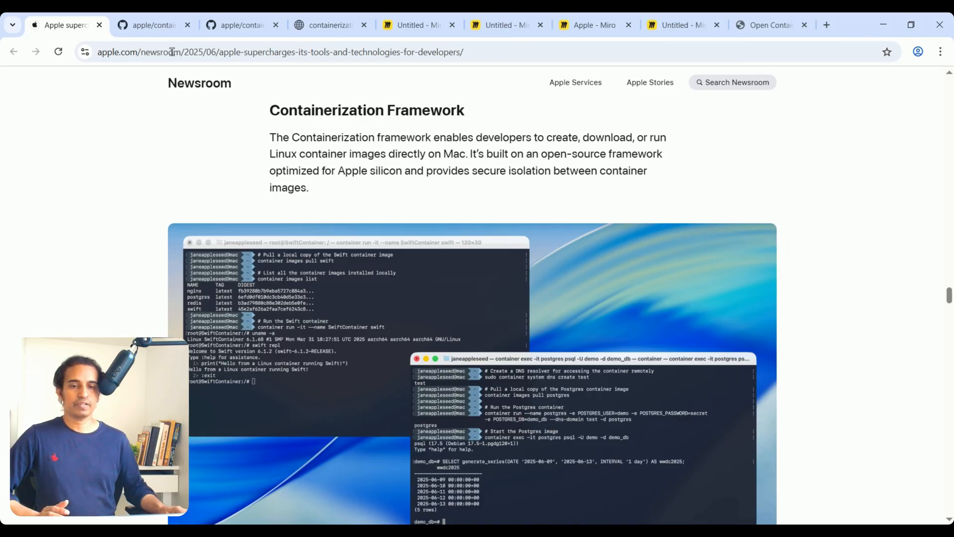
pyautogui.click(152, 25)
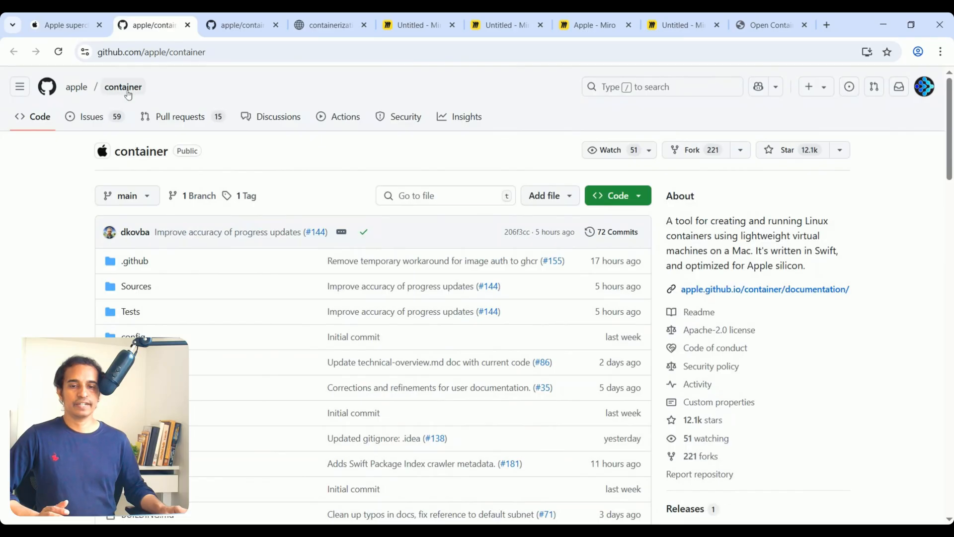
pyautogui.click(242, 25)
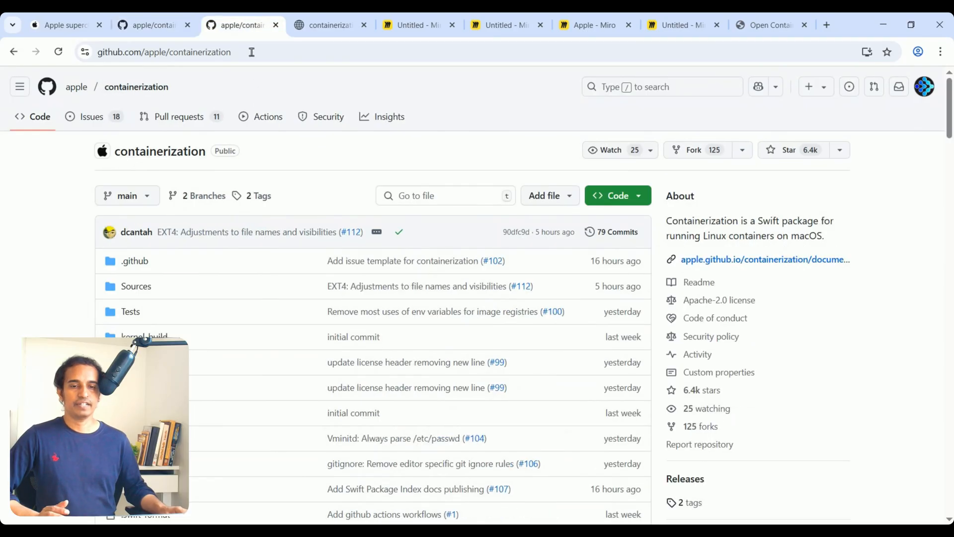
pyautogui.click(329, 25)
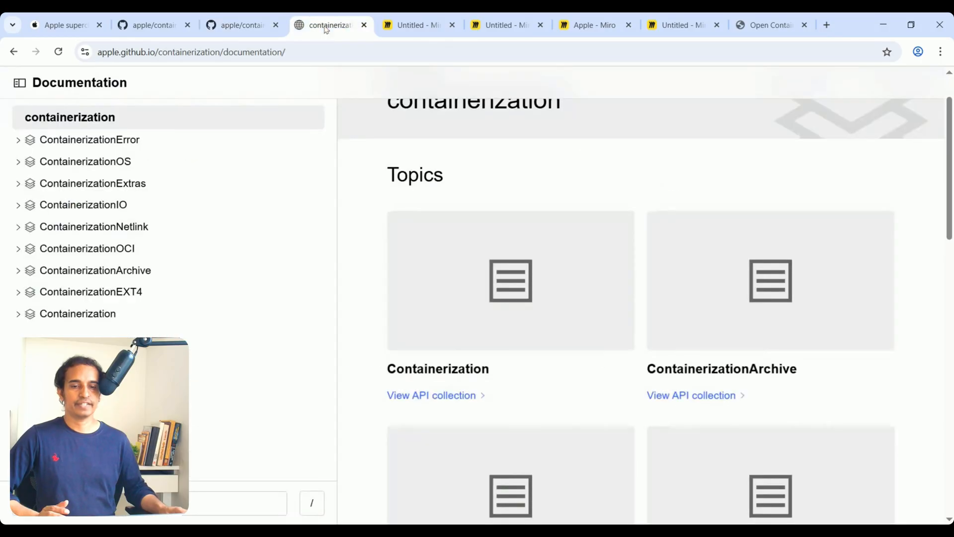
pyautogui.scroll(-3)
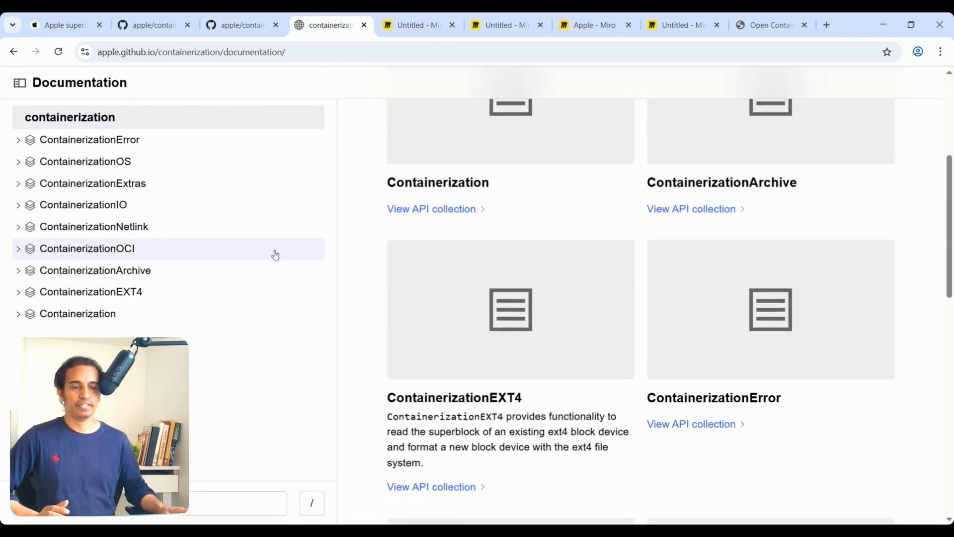
pyautogui.scroll(3)
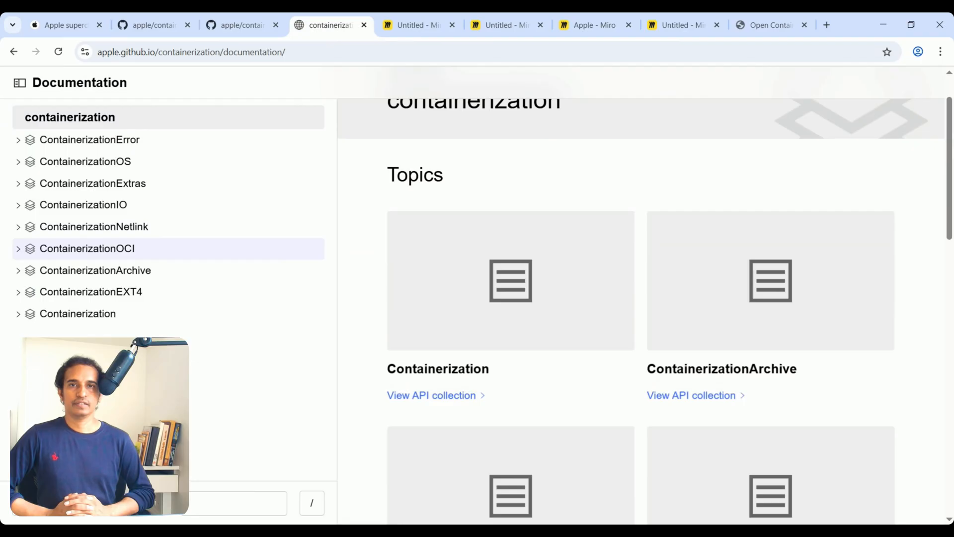